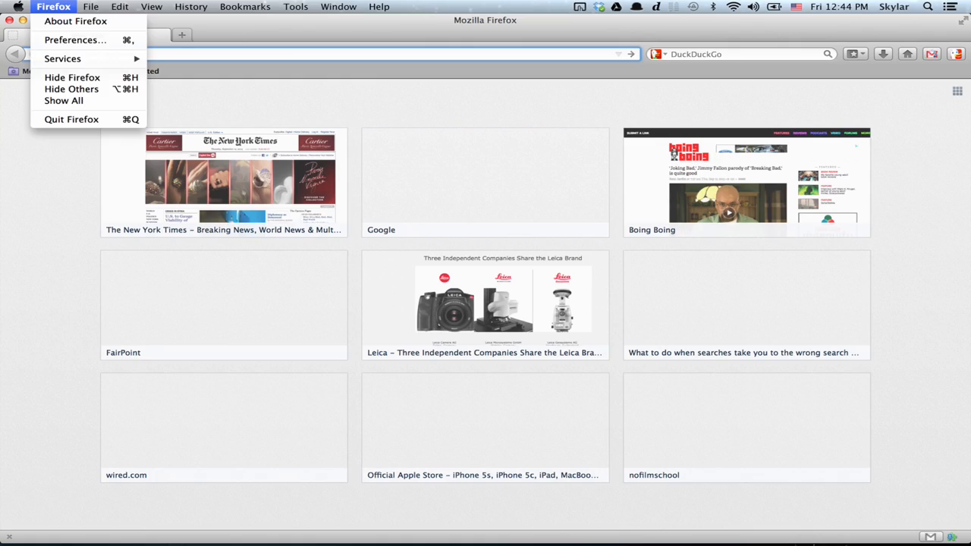
Step: Bring up Firefox Preferences on the General settings page
{"action": "left_click", "coordinate": [75, 40]}
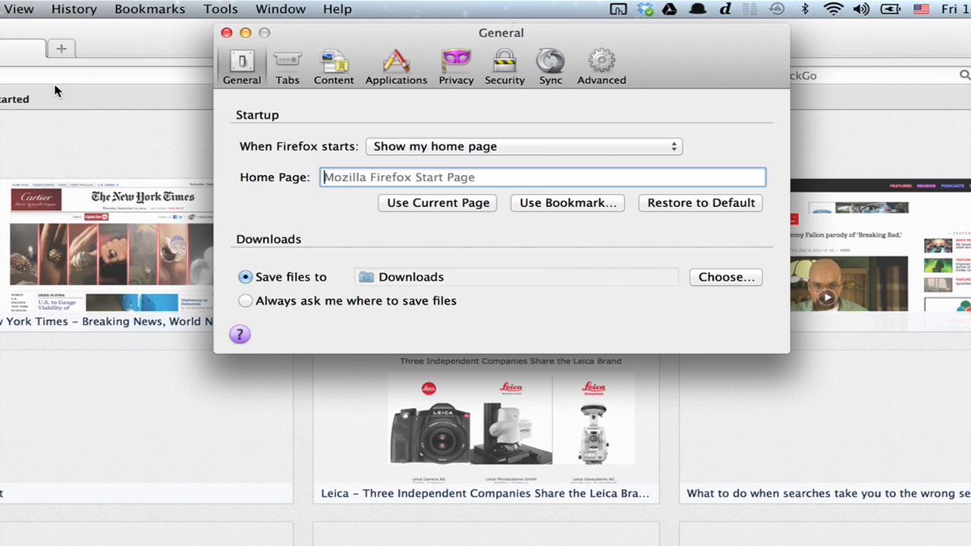
Step: Enable 'Check my spelling as I type' under Advanced > General and leave preferences
{"action": "left_click", "coordinate": [600, 64]}
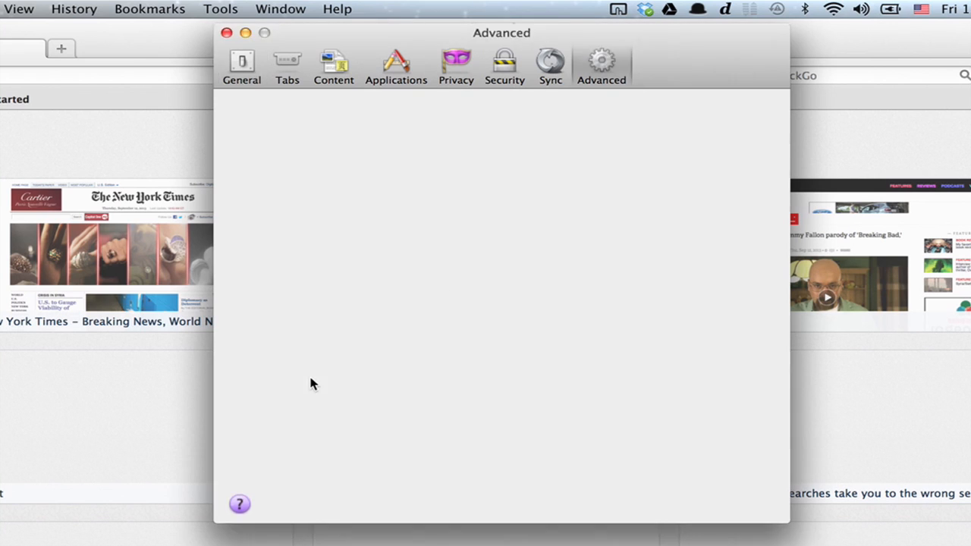
{"action": "left_click", "coordinate": [601, 64]}
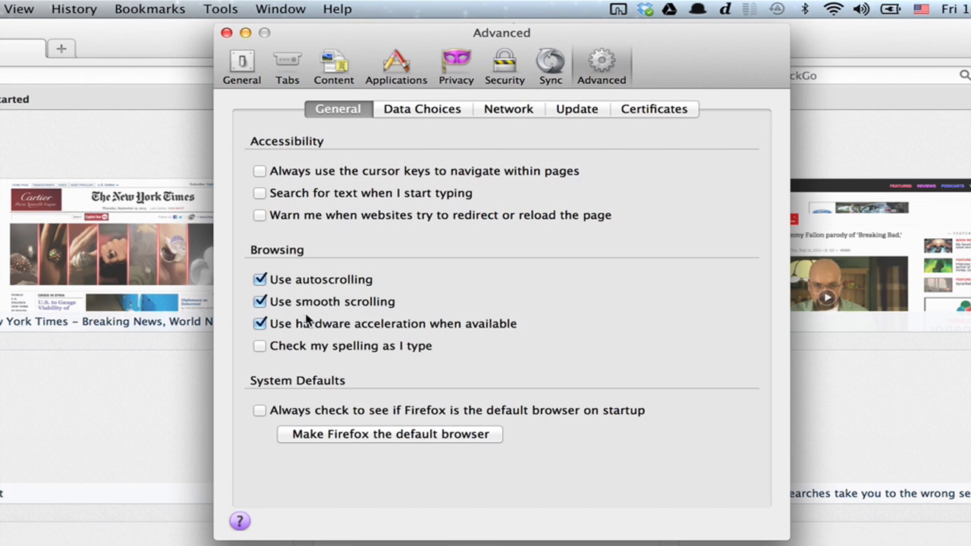
{"action": "mouse_move", "coordinate": [273, 343]}
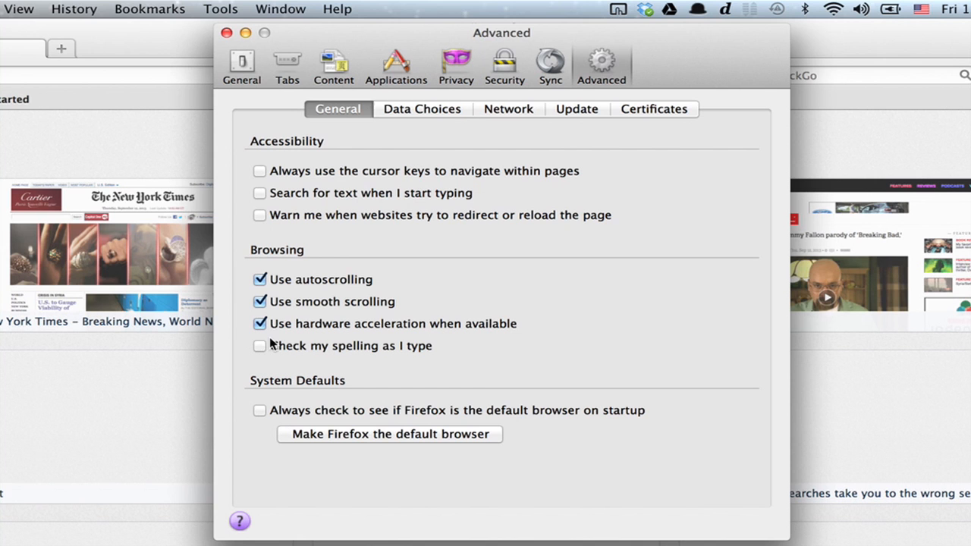
{"action": "left_click", "coordinate": [259, 346]}
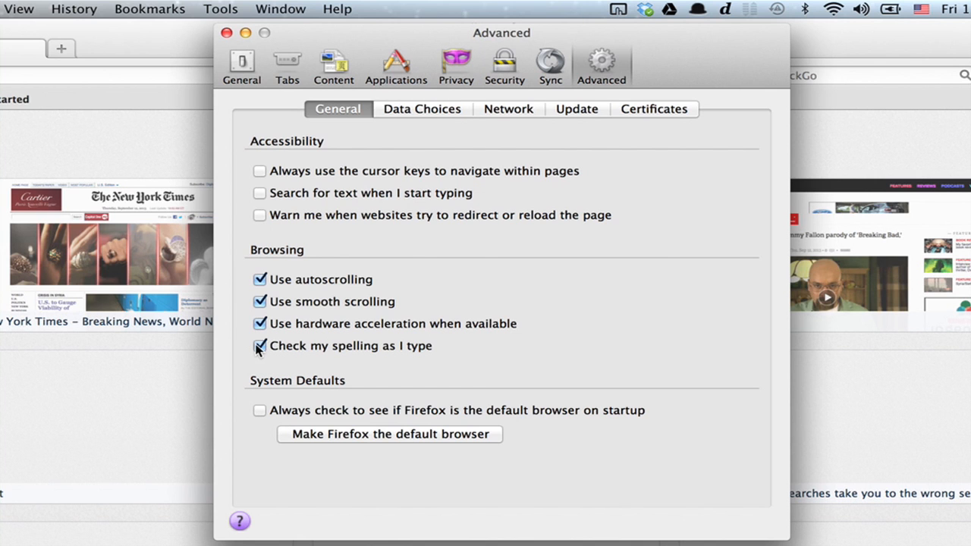
{"action": "left_click", "coordinate": [225, 34]}
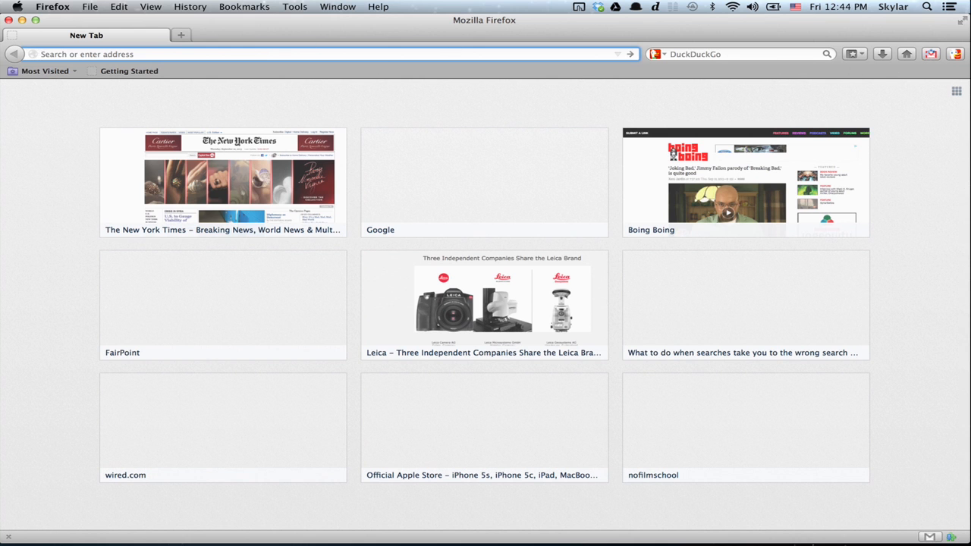
Step: Launch the Add-ons Manager from the Tools menu
{"action": "left_click", "coordinate": [295, 6]}
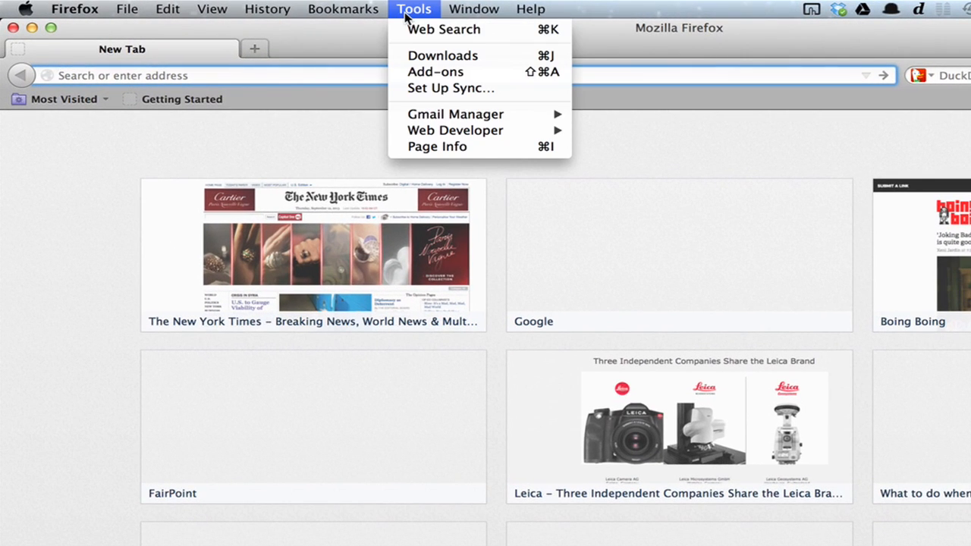
{"action": "left_click", "coordinate": [434, 72]}
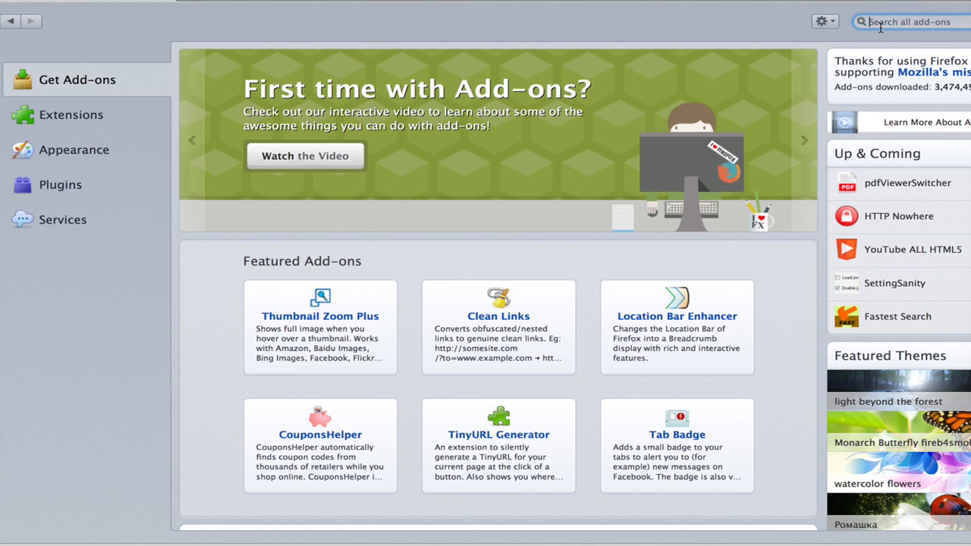
Step: Search add-ons for 'after the deadline' and reach the extension's details page
{"action": "type", "text": "after the deadline"}
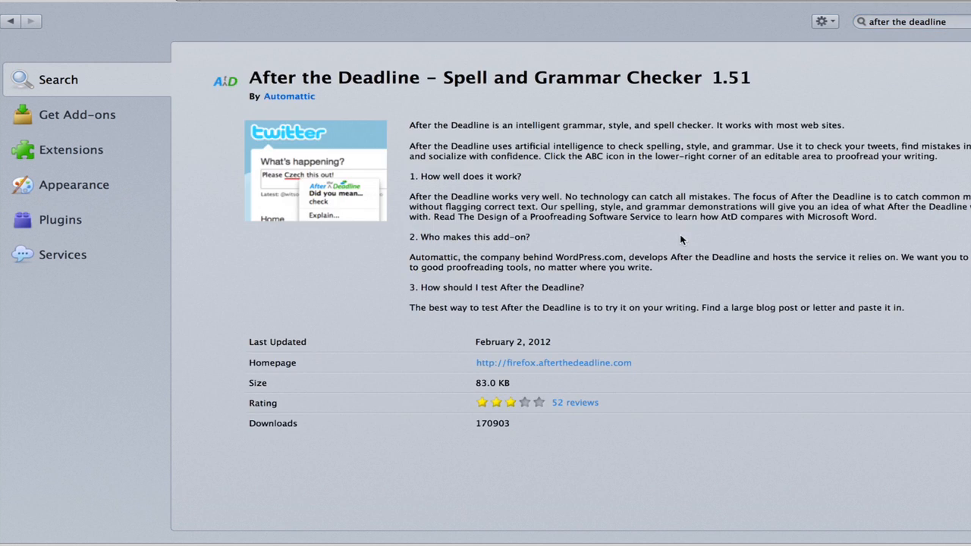
{"action": "mouse_move", "coordinate": [534, 243]}
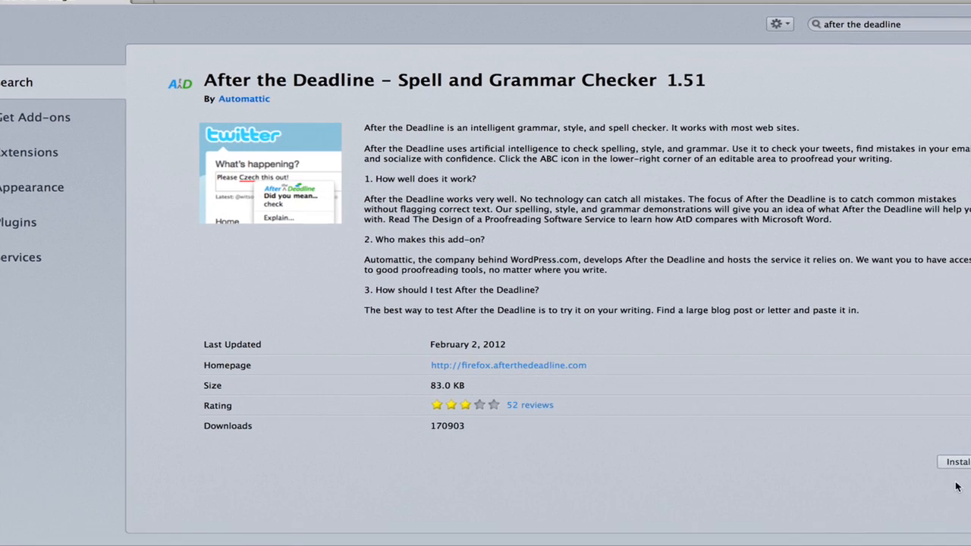
Step: Install After the Deadline 1.51, queued pending a Firefox restart
{"action": "left_click", "coordinate": [958, 462]}
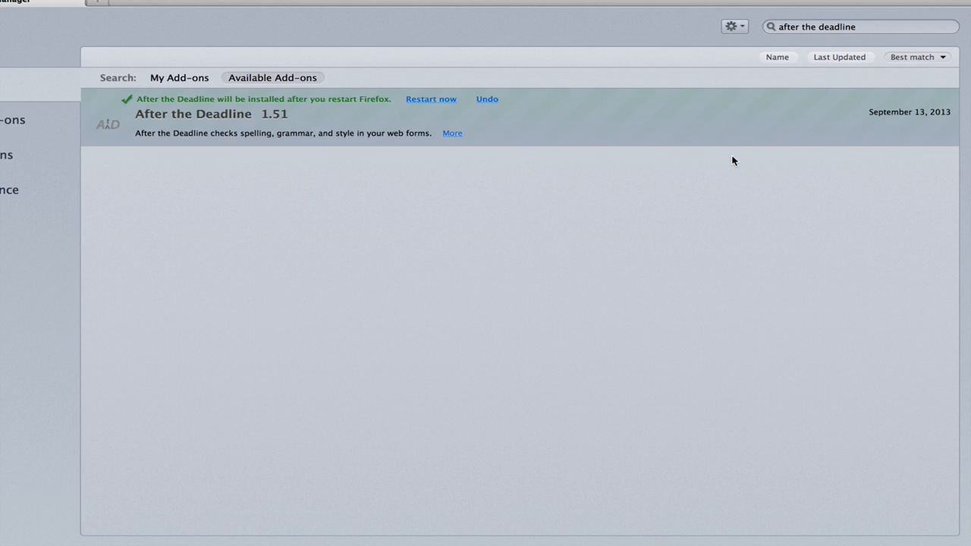
{"action": "mouse_move", "coordinate": [431, 100]}
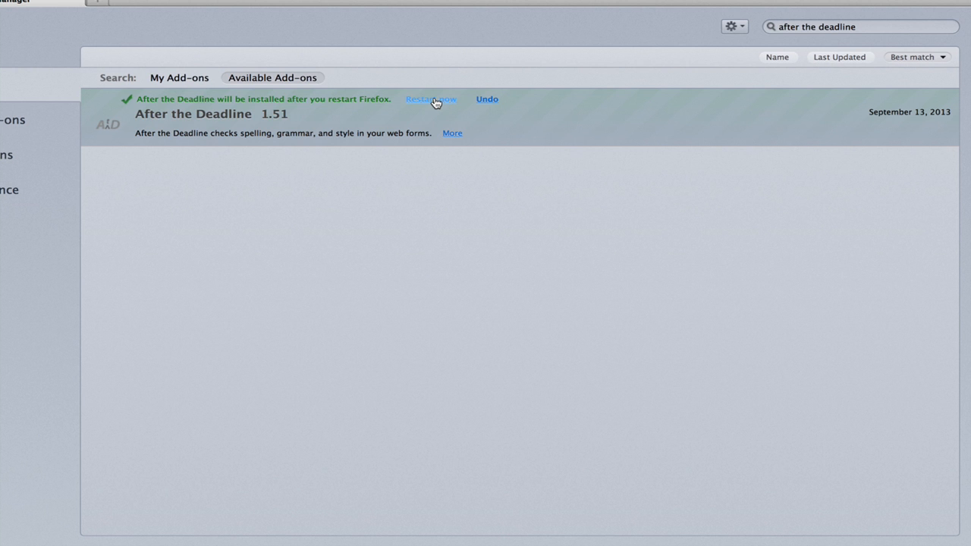